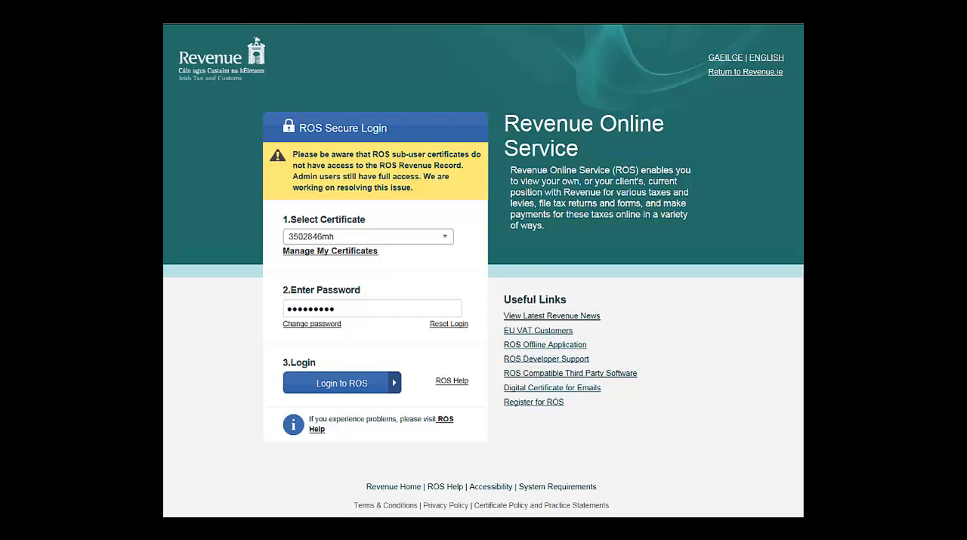
Log in to ROS with the selected certificate to reach My Services.
{"action": "left_click", "coordinate": [341, 383]}
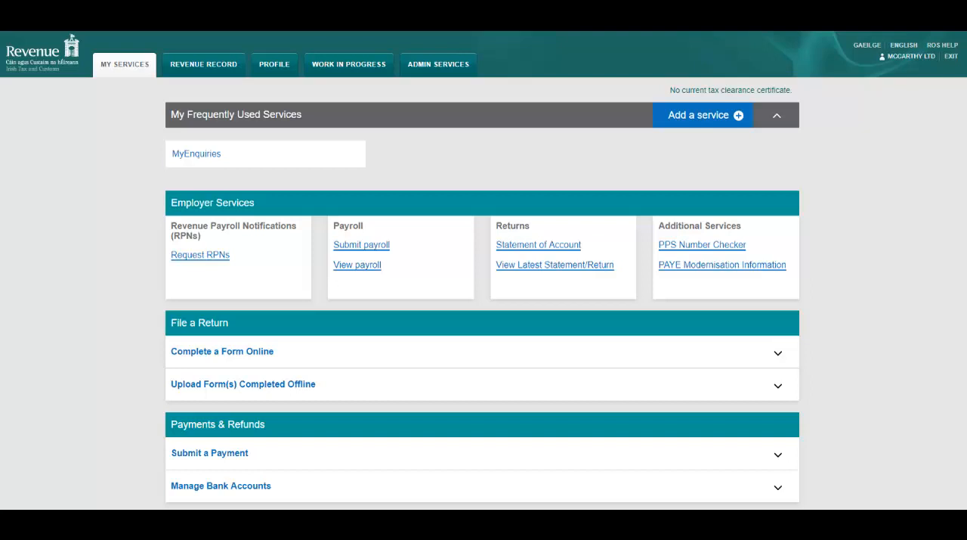
Go to Request RPNs under Employer Services and choose the file-upload method.
{"action": "left_click", "coordinate": [200, 254]}
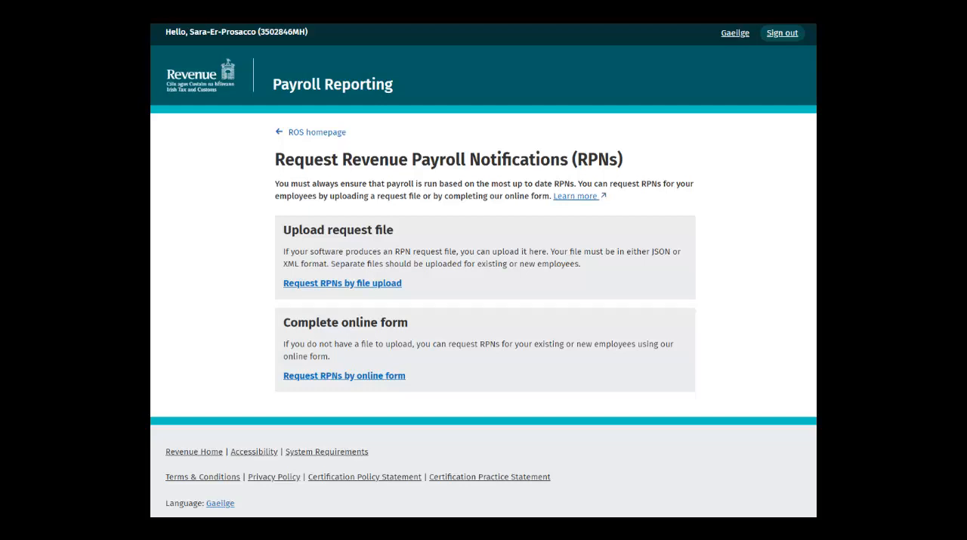
{"action": "left_click", "coordinate": [342, 283]}
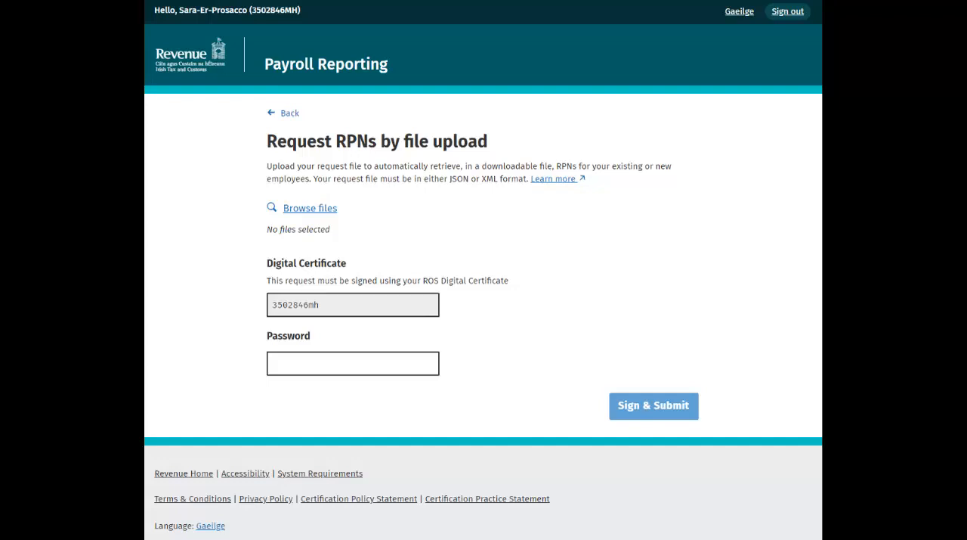
Browse for the RPN Request XML file to upload.
{"action": "left_click", "coordinate": [308, 208]}
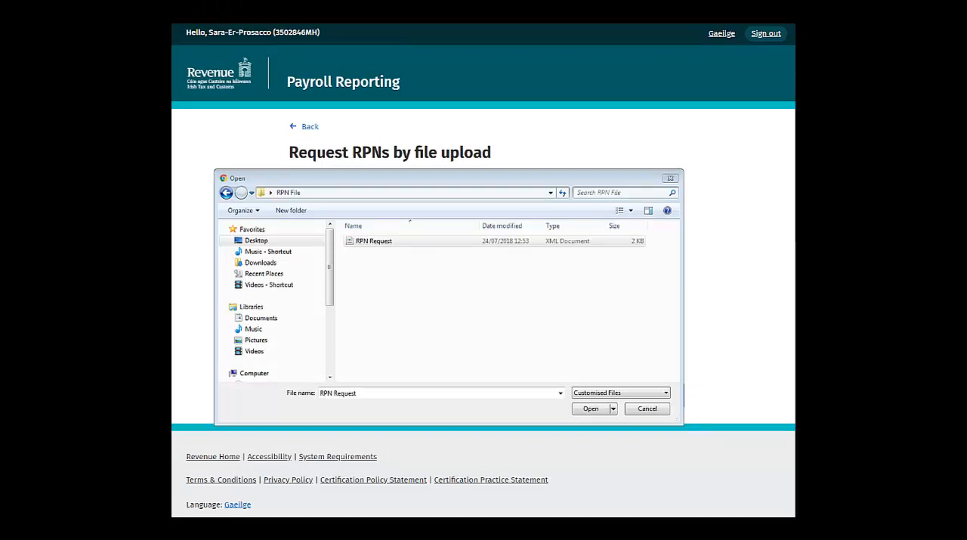
Attach the RPN Request file and sign and submit the request; 1 RPN returned, 1 not returned.
{"action": "left_click", "coordinate": [589, 408]}
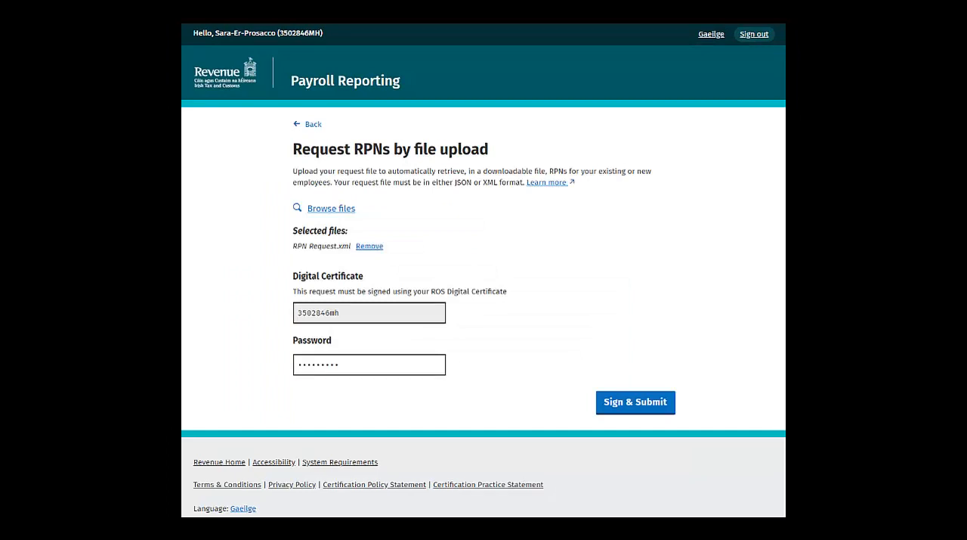
{"action": "left_click", "coordinate": [635, 402]}
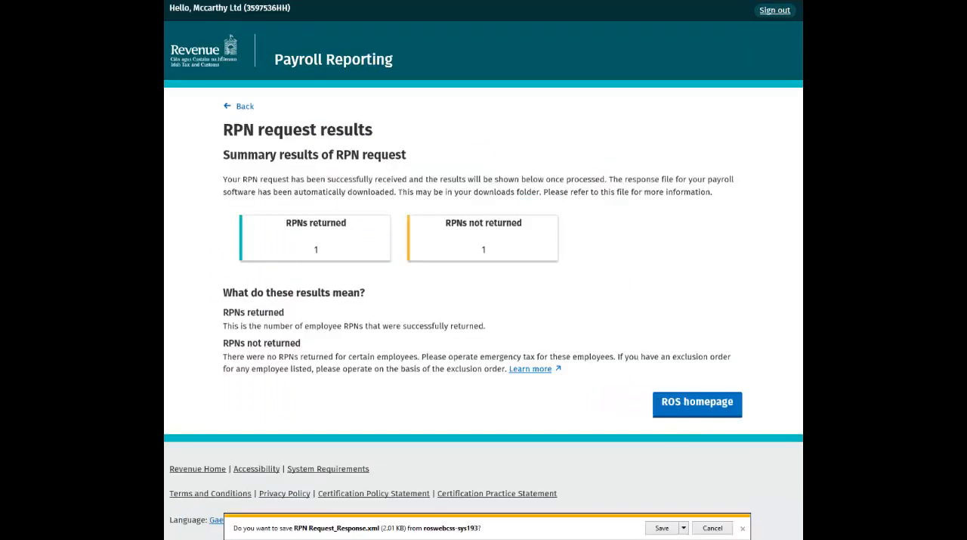